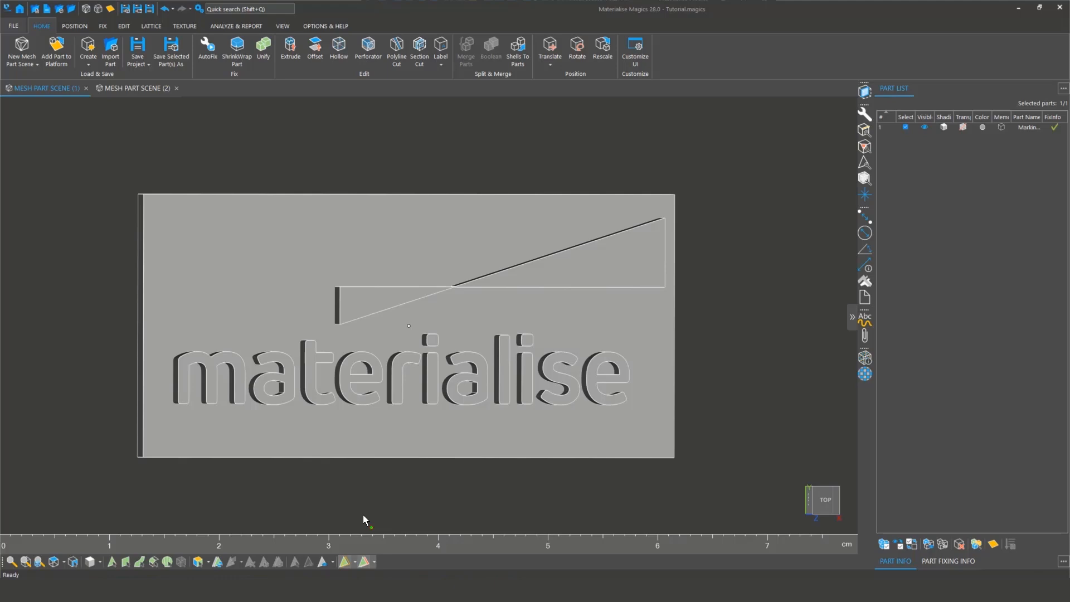
mouse_move(307, 501)
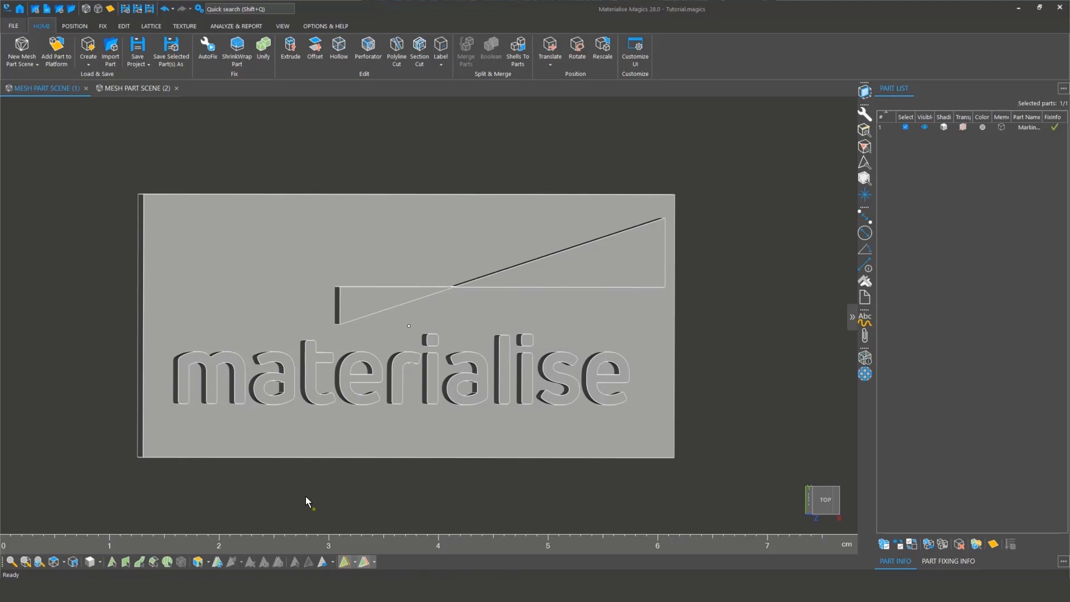
Set the display mode to Shade&Wire so triangle edges show over the shaded plate
click(81, 560)
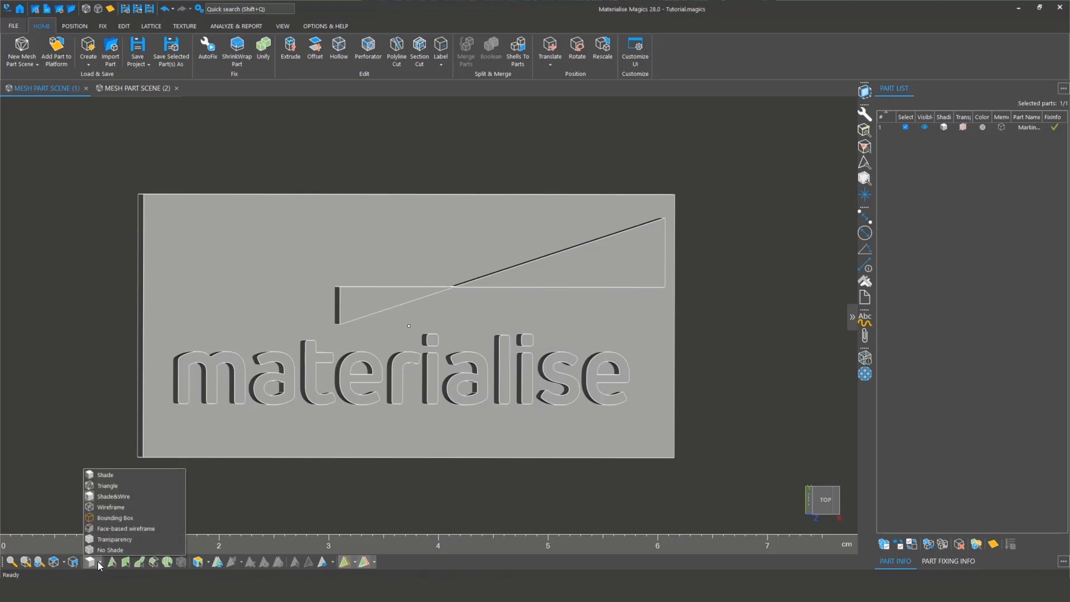
click(107, 486)
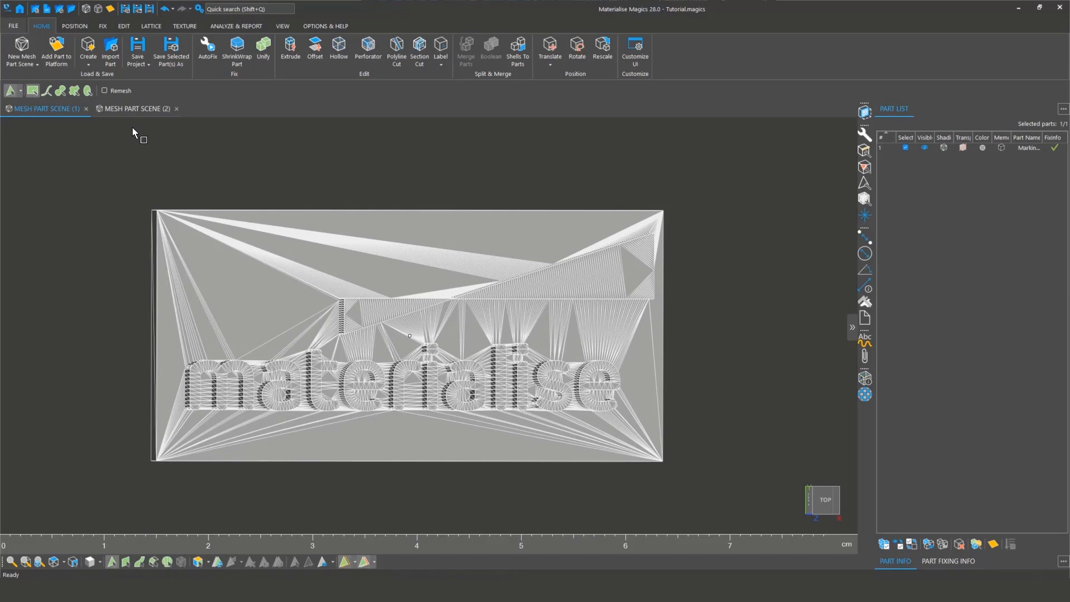
mouse_move(49, 132)
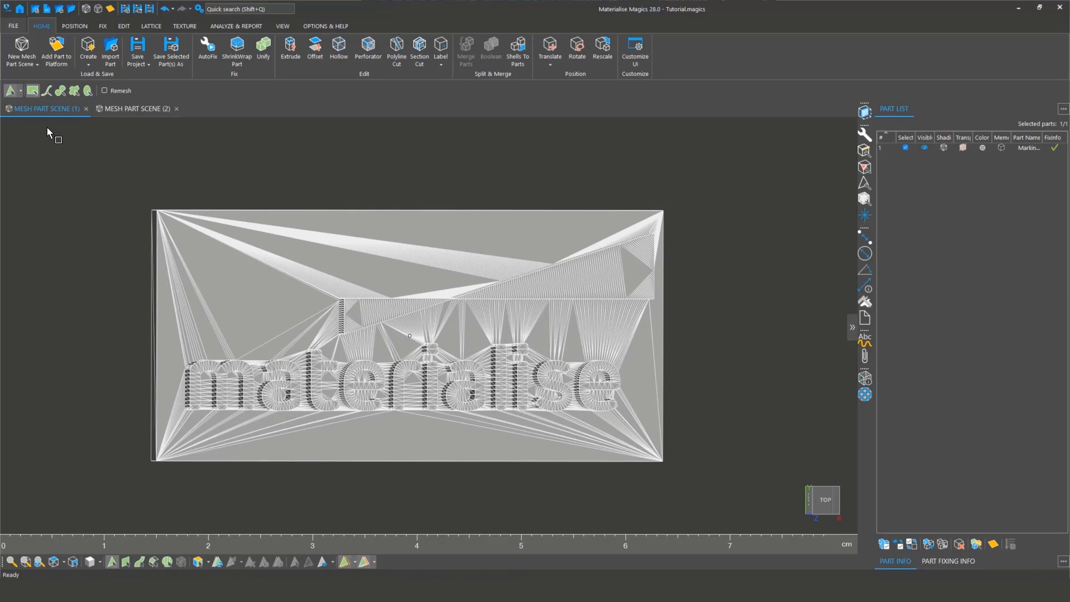
click(18, 90)
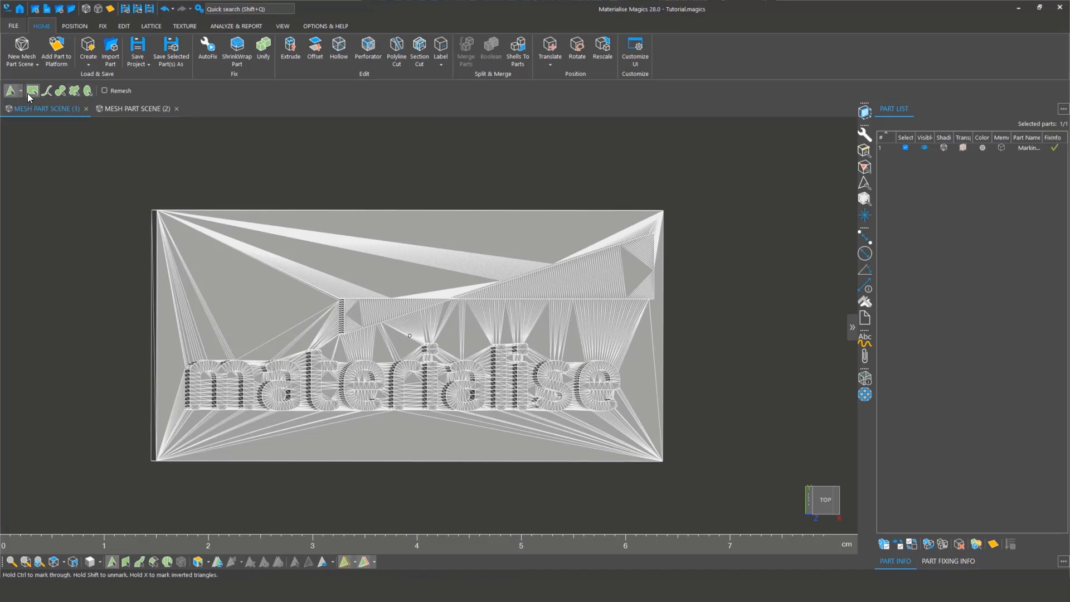
mouse_move(61, 91)
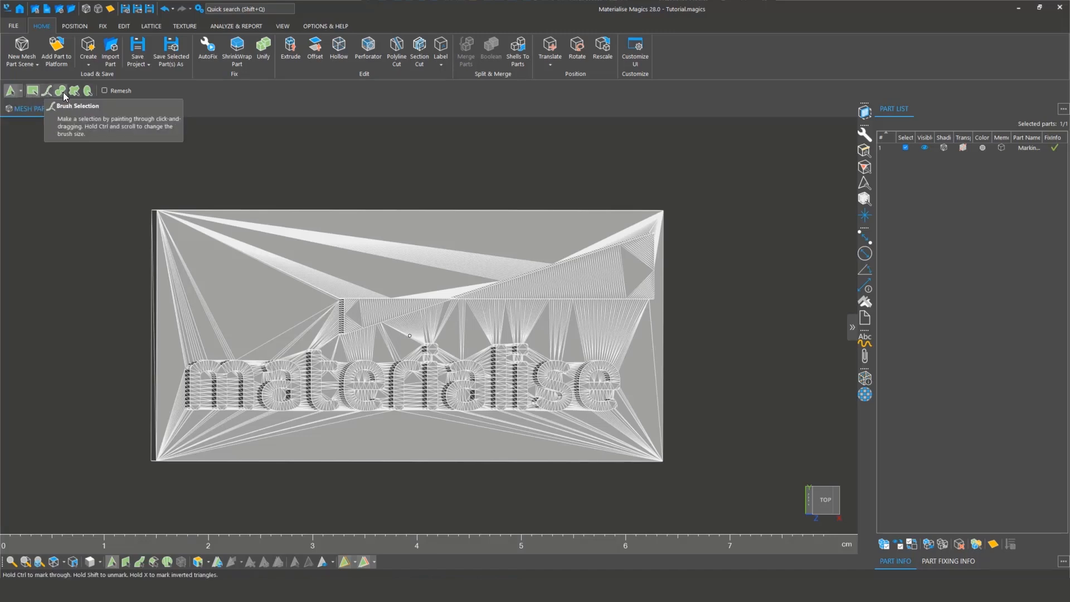
mouse_move(86, 92)
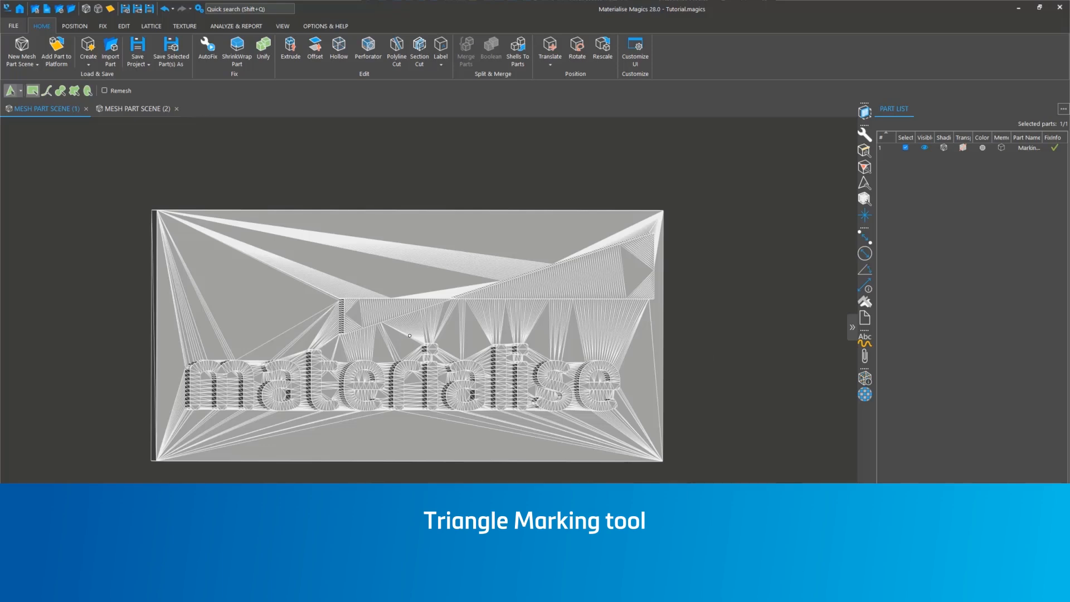
Choose Mark Triangle mode, mark triangles on a letter's curved wall, then unmark them
click(13, 90)
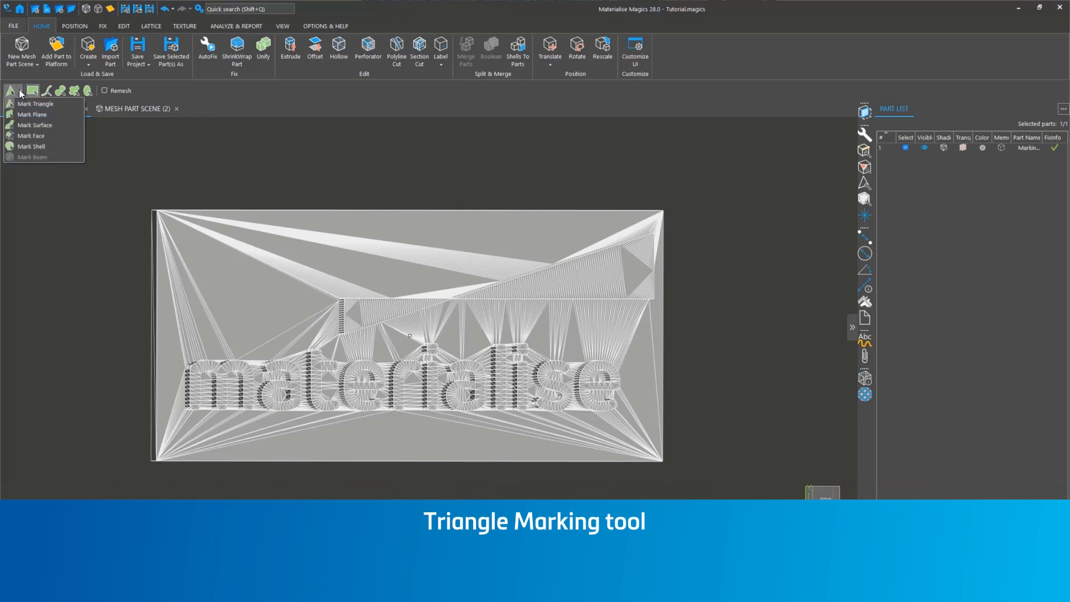
click(34, 103)
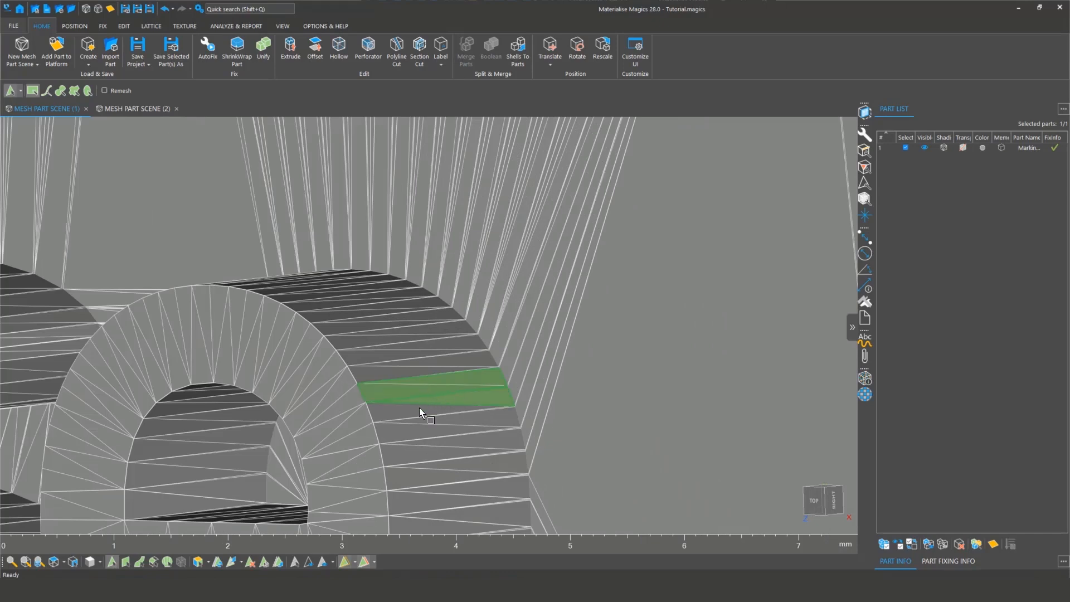
click(421, 413)
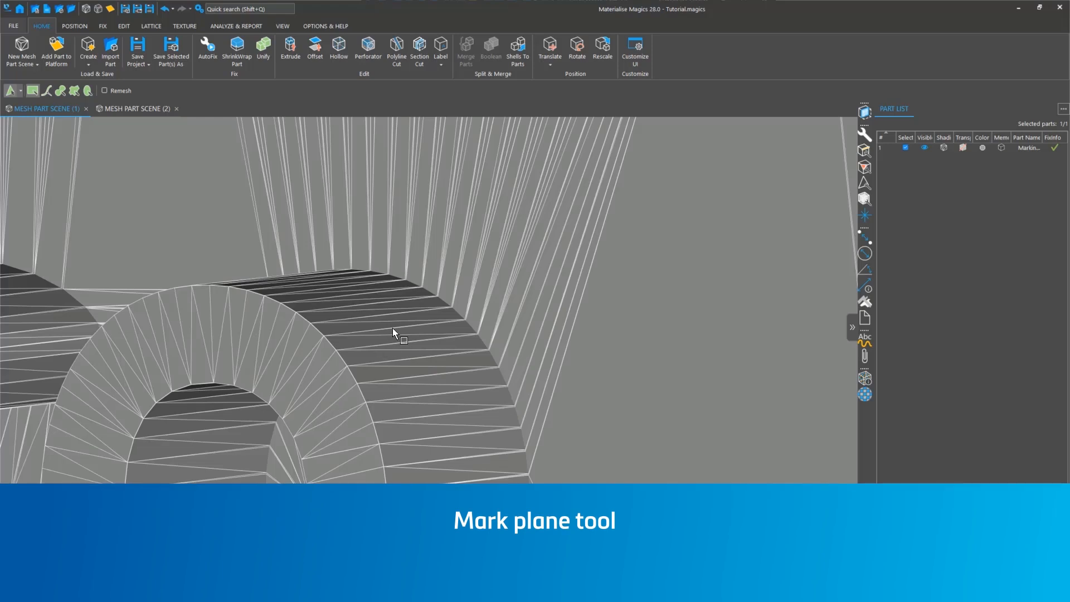
Choose Mark Plane mode with 0.500 mm surface tolerance and 10.00 angle deviation
click(17, 91)
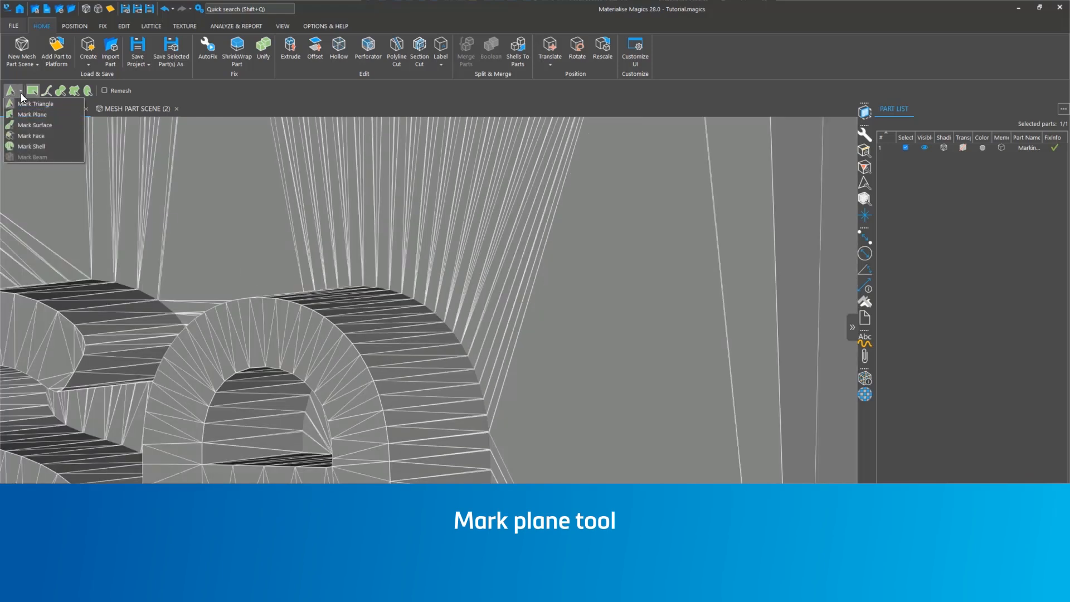
click(35, 125)
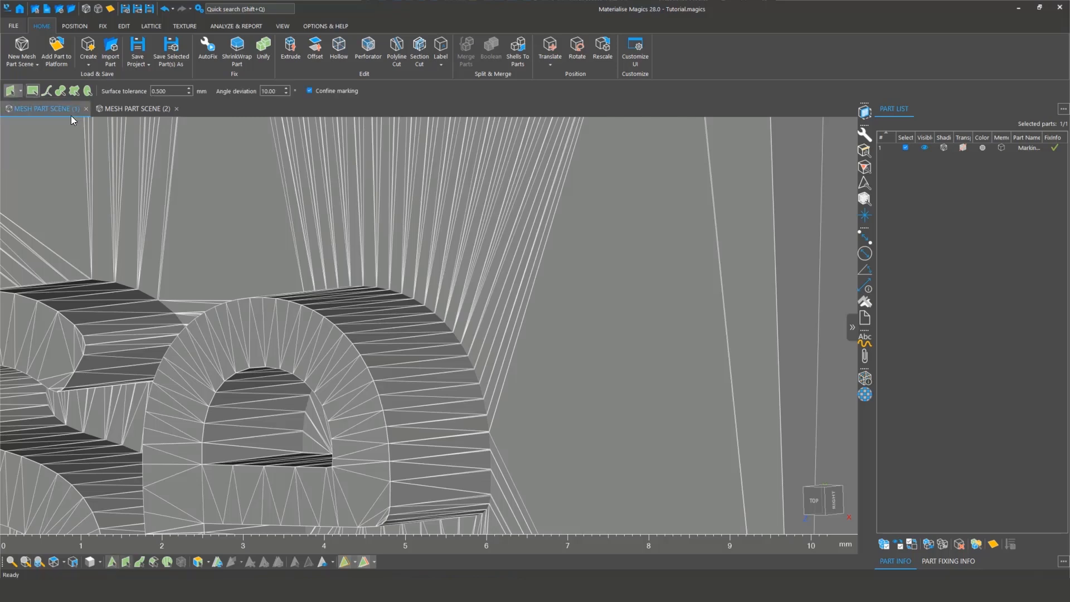
click(433, 483)
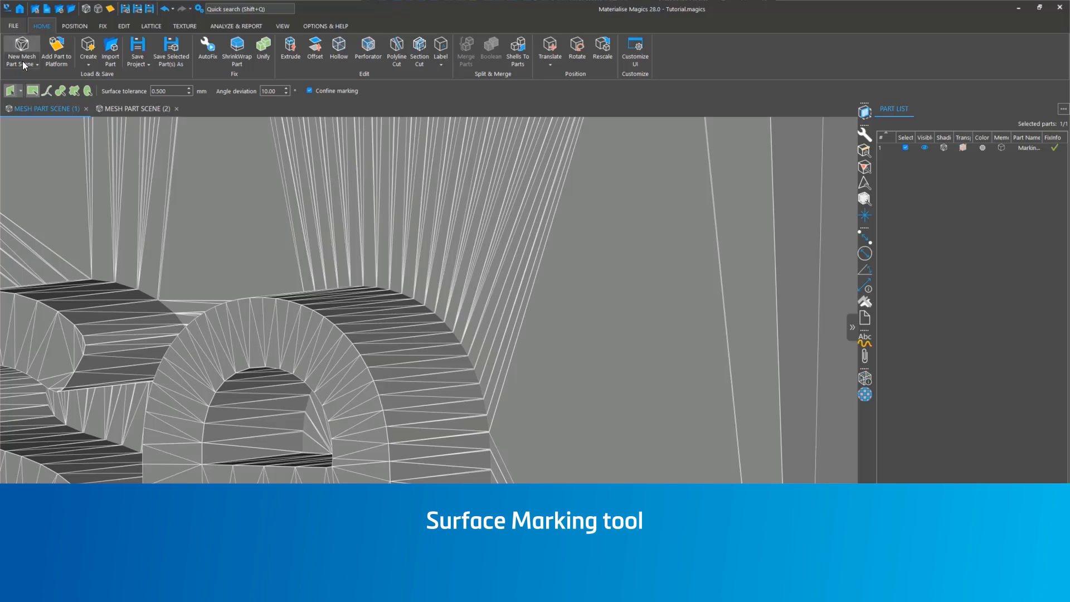
Choose Mark Surface mode with confine marking on and mark a letter's curved wall
click(19, 90)
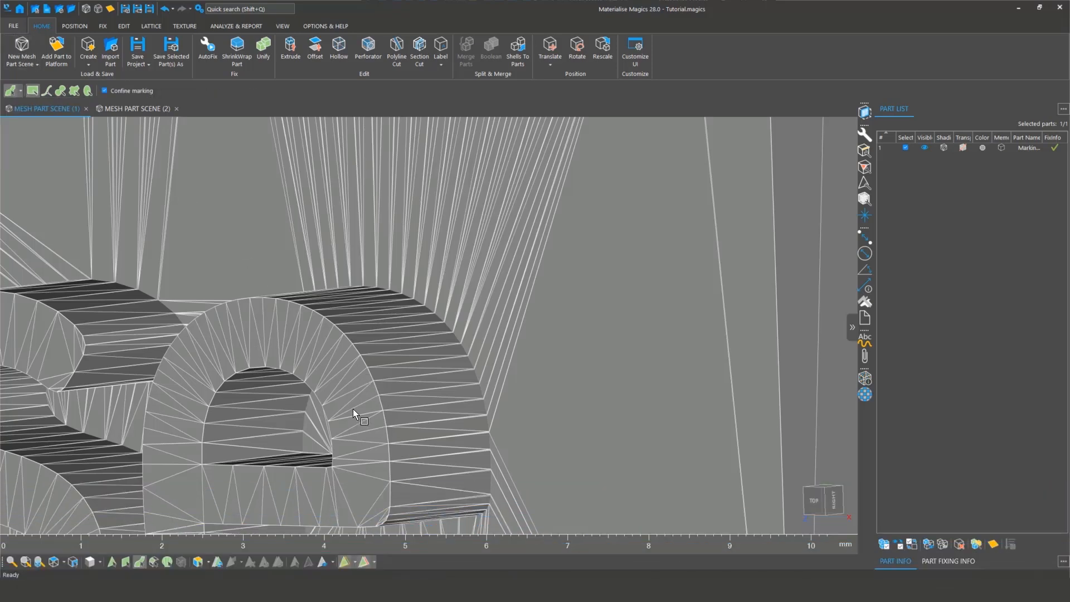
click(354, 417)
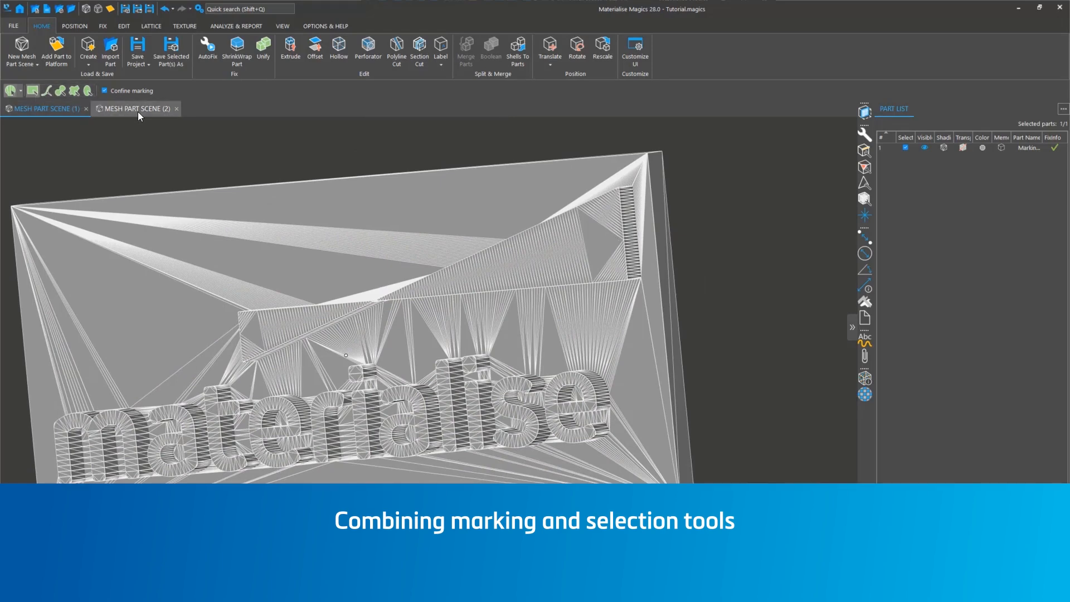
In Mesh Part Scene (2), rectangle-select patches of triangles on the piston rings
click(134, 109)
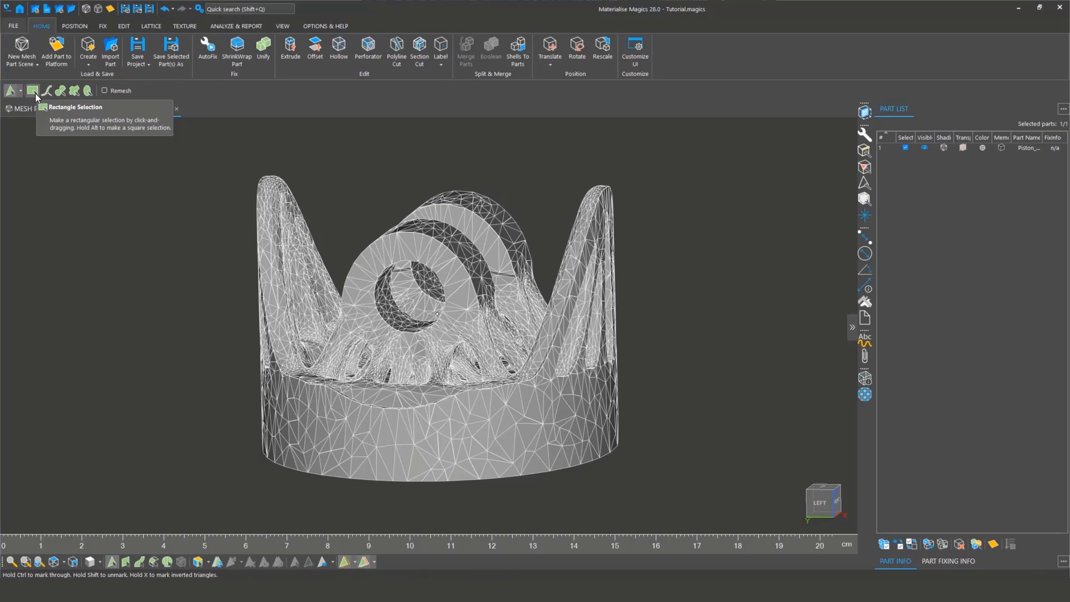
click(31, 91)
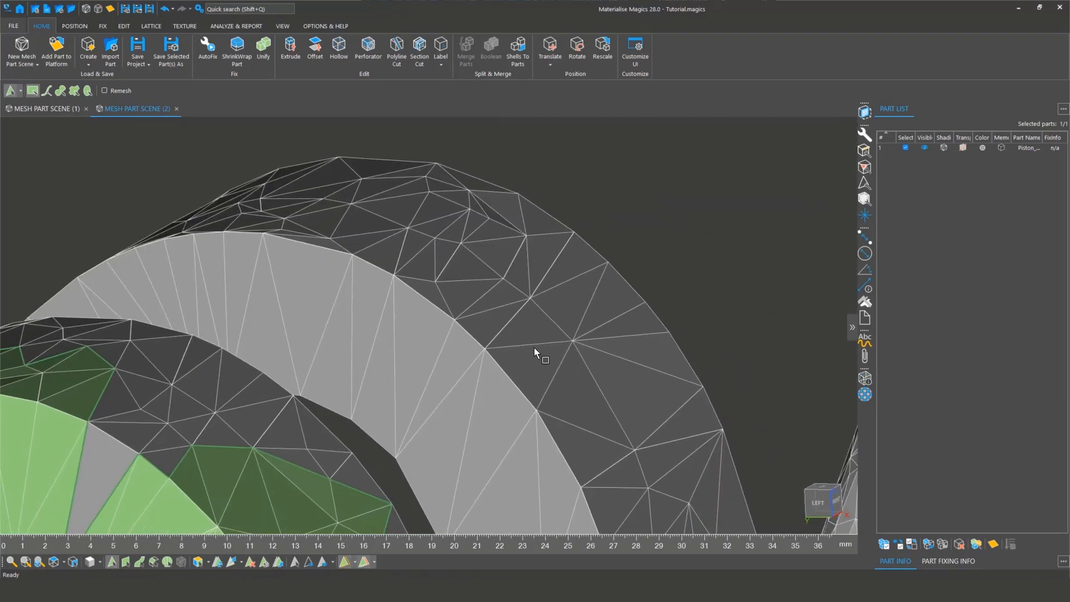
drag(536, 351, 409, 348)
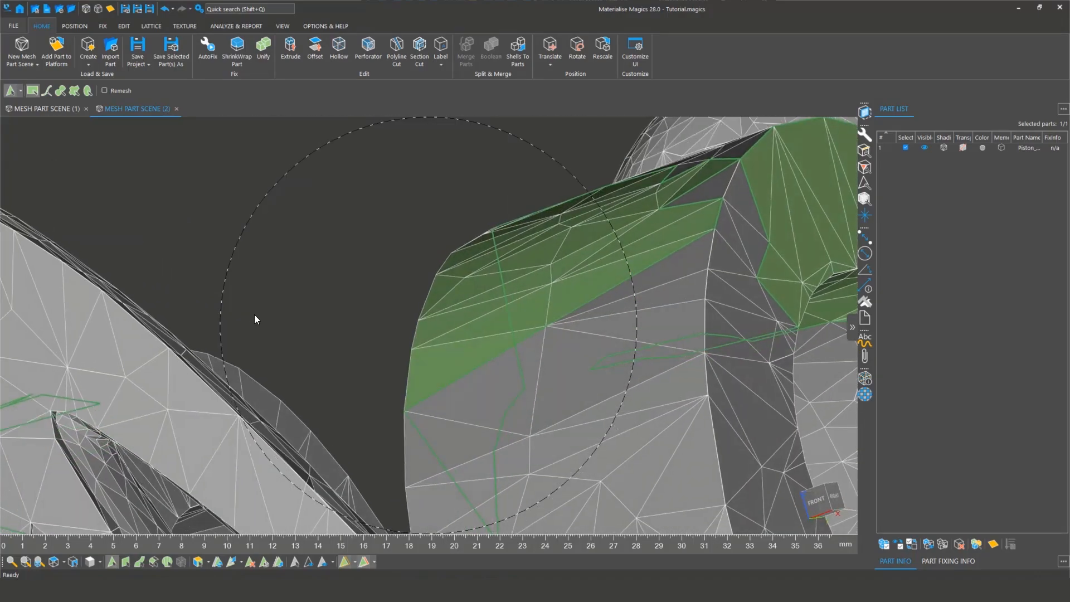
drag(257, 319, 583, 289)
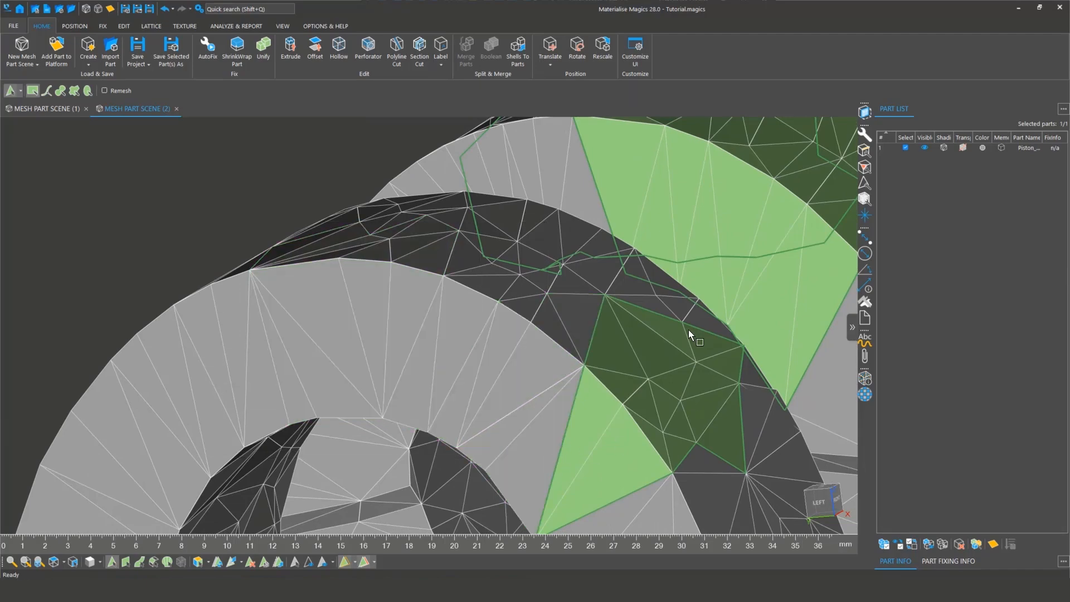
drag(690, 334, 571, 338)
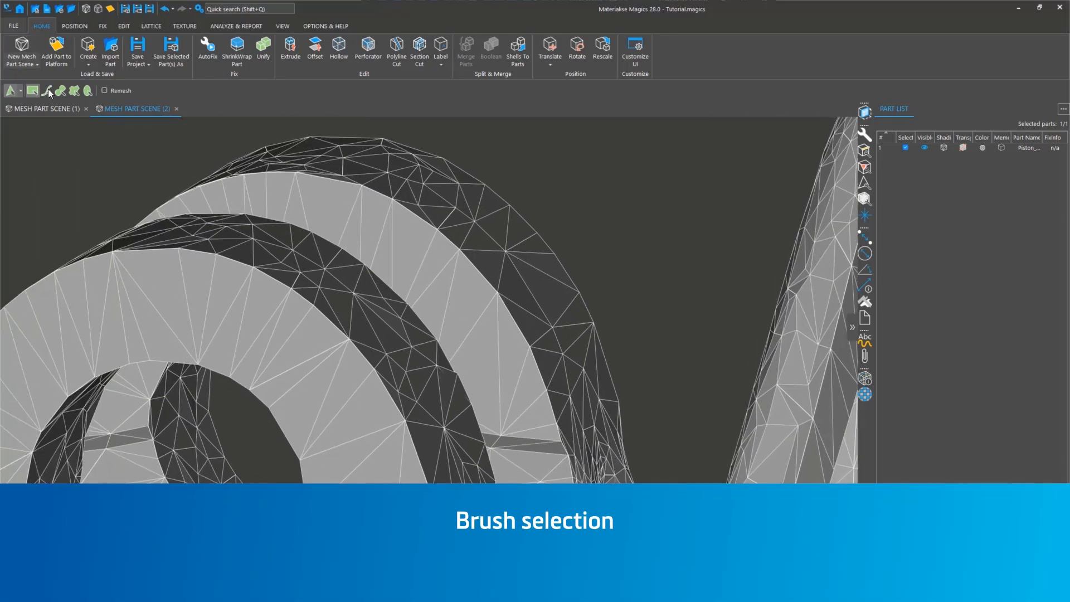
Switch to Brush Selection for painting marks onto the front ring's triangles
click(48, 90)
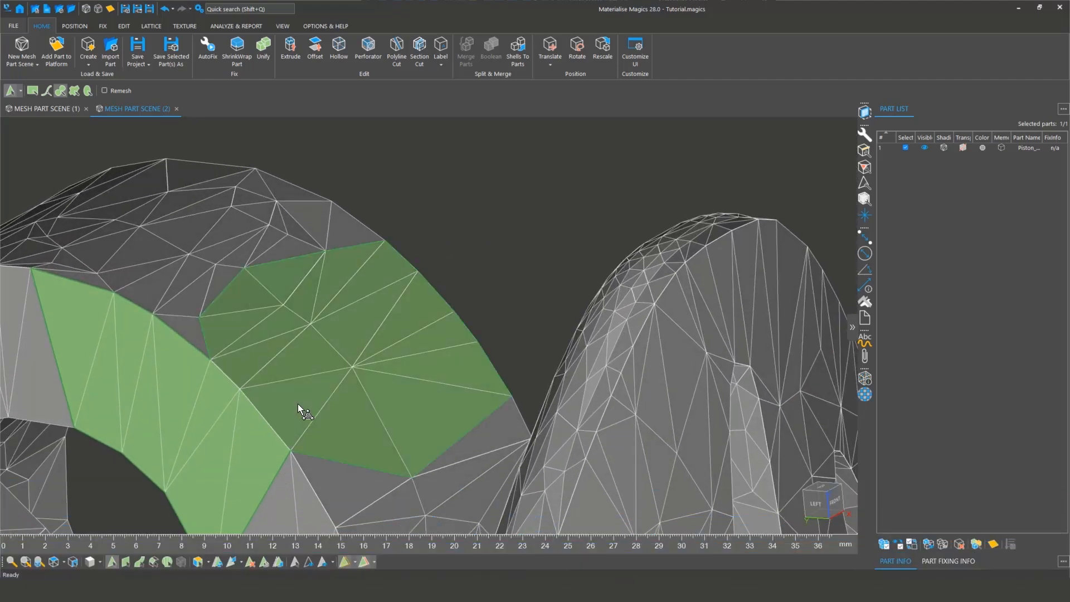
mouse_move(335, 385)
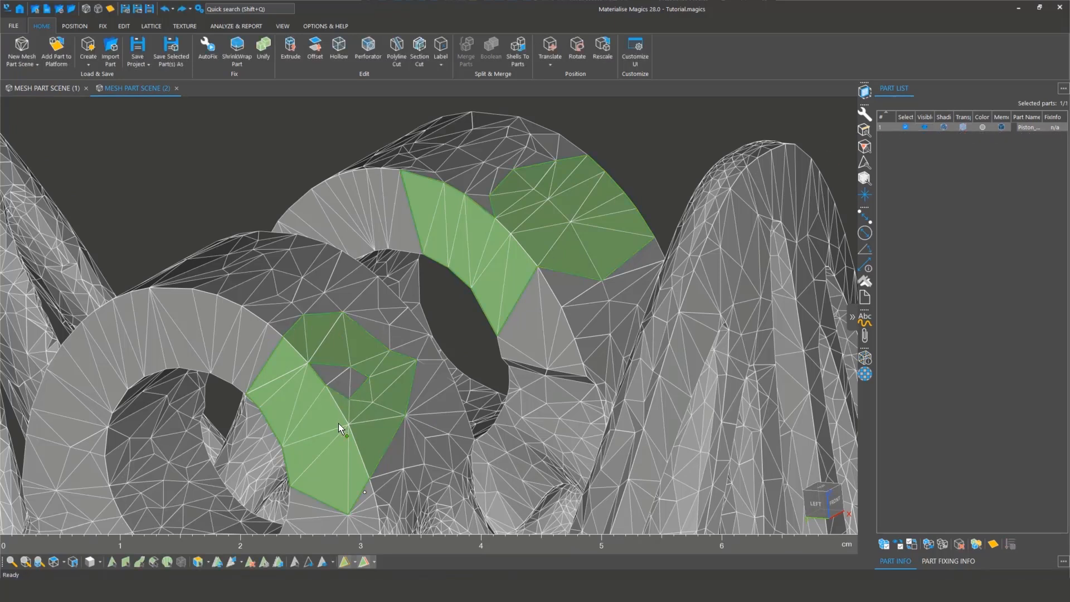
mouse_move(347, 437)
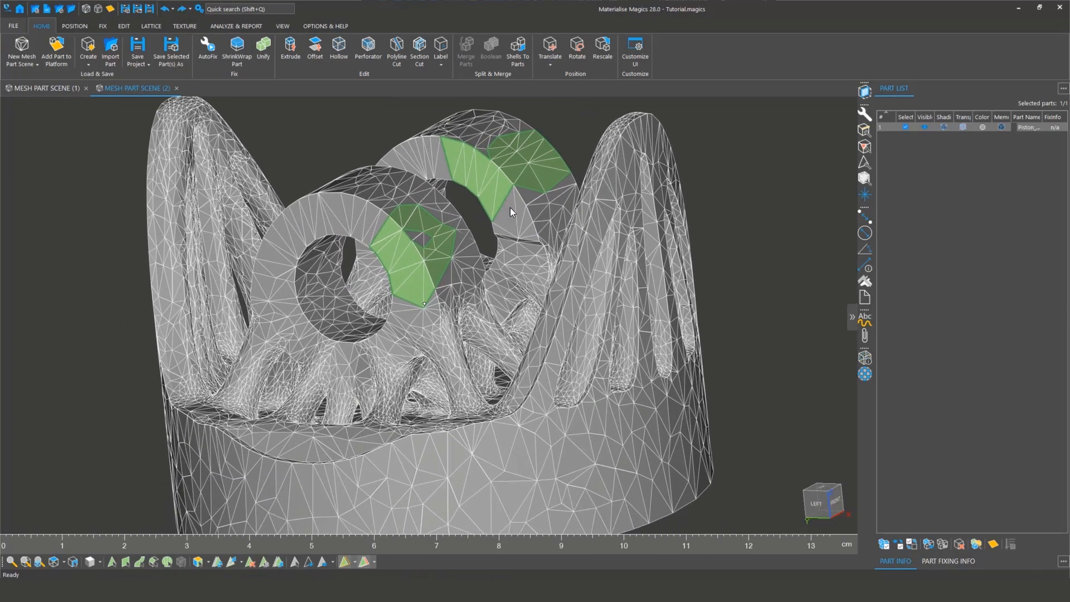
Orbit the piston to inspect the brush-marked patches on both rings
drag(510, 211, 685, 265)
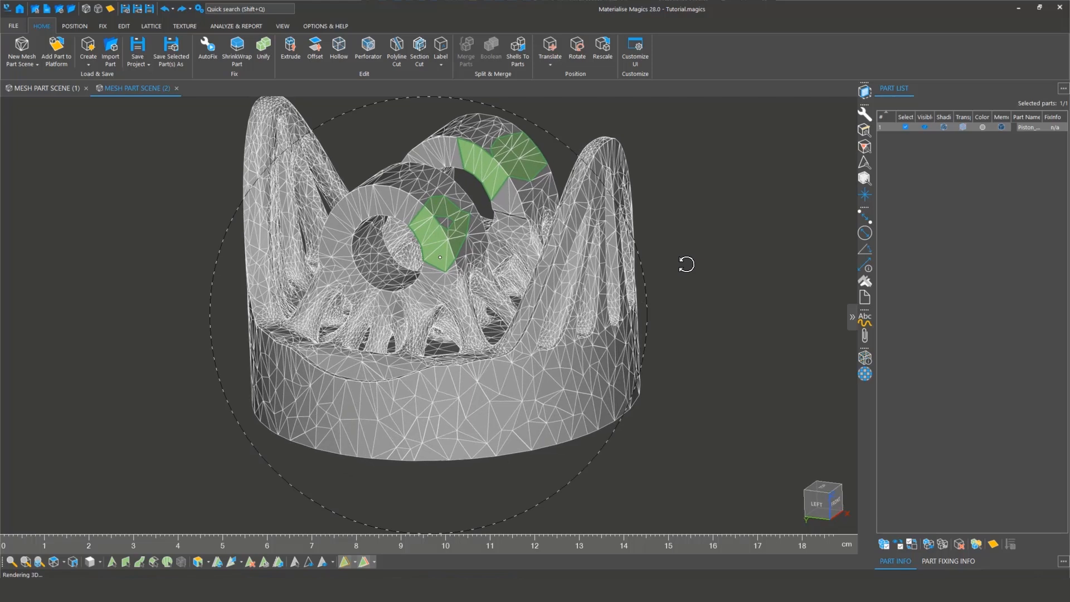